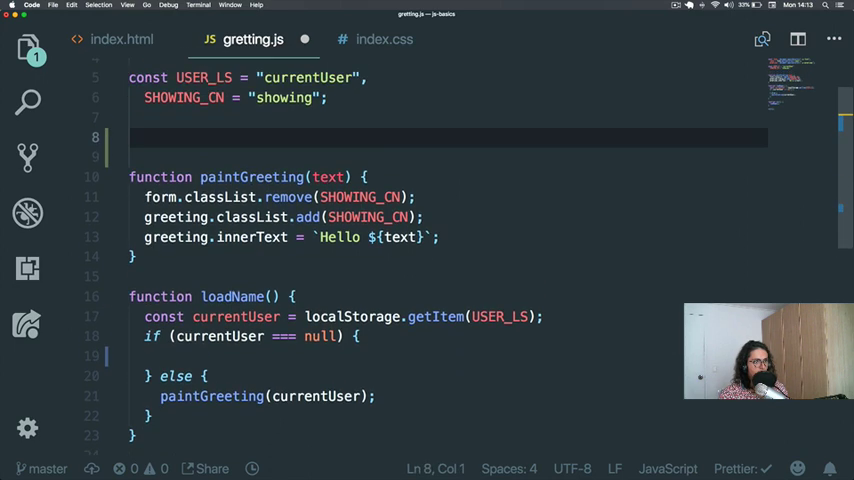
Step: Write askForName() adding SHOWING_CN to form.classList and call it from loadName's null branch
text(function askF)
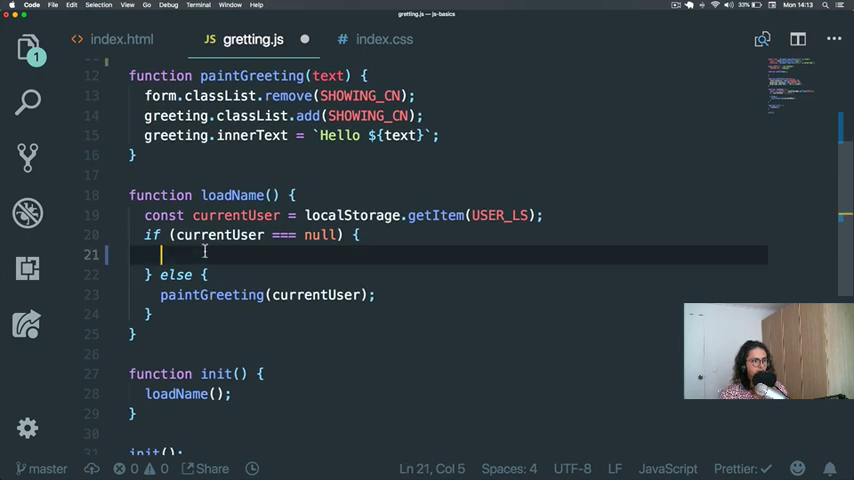
text(askForName();)
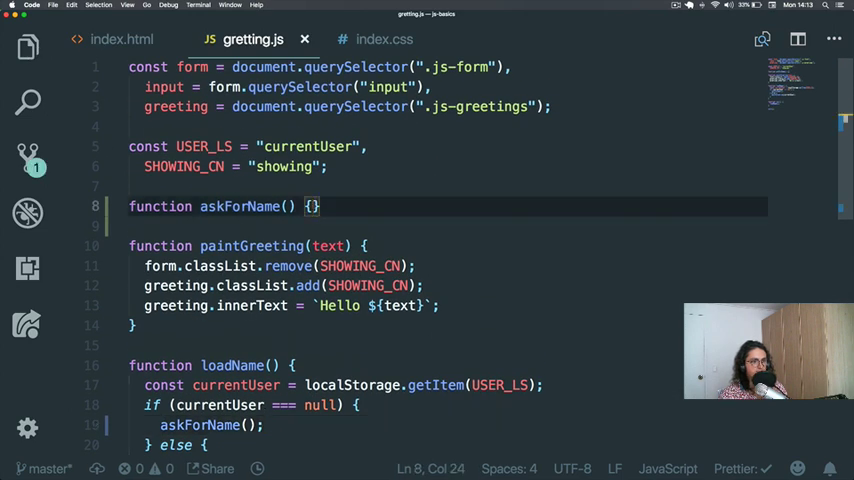
text(form.classList.add(SHOWING_CN);)
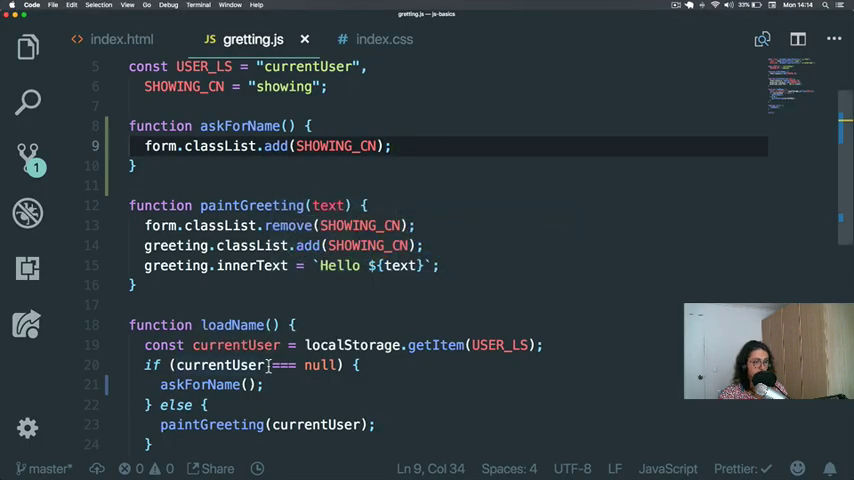
Step: Review the askForName body, save greeting.js and switch to the browser
double_click(200, 384)
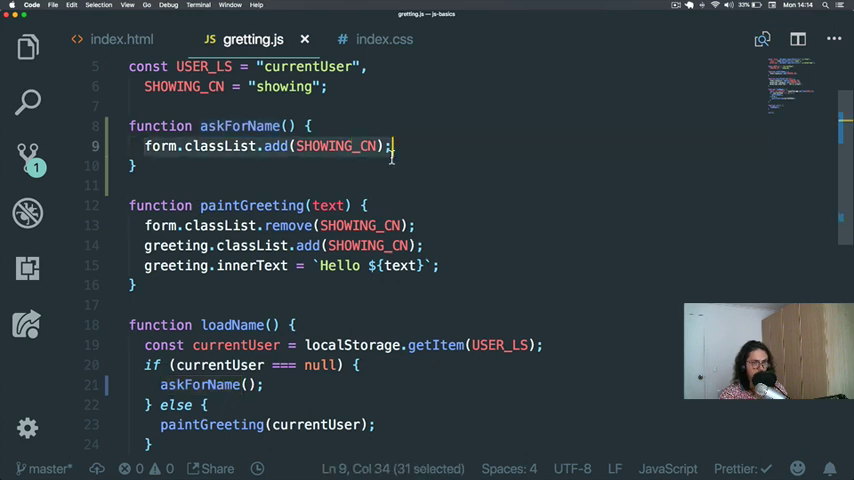
click(392, 146)
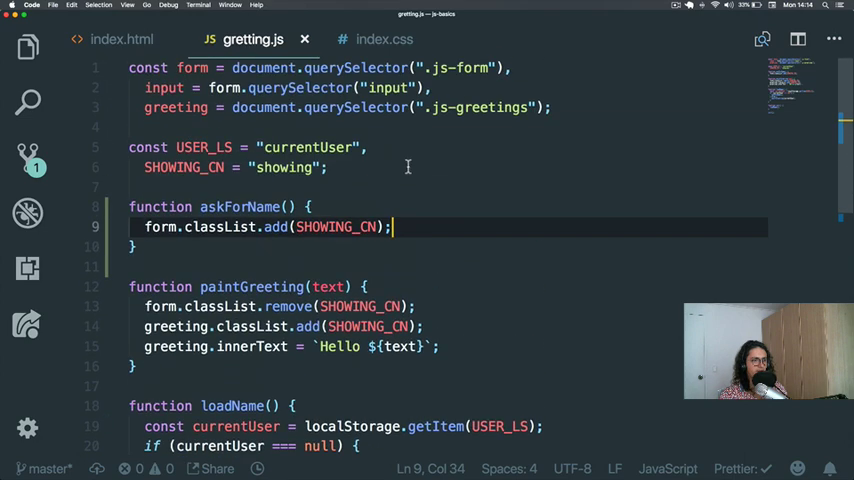
key(cmd+tab)
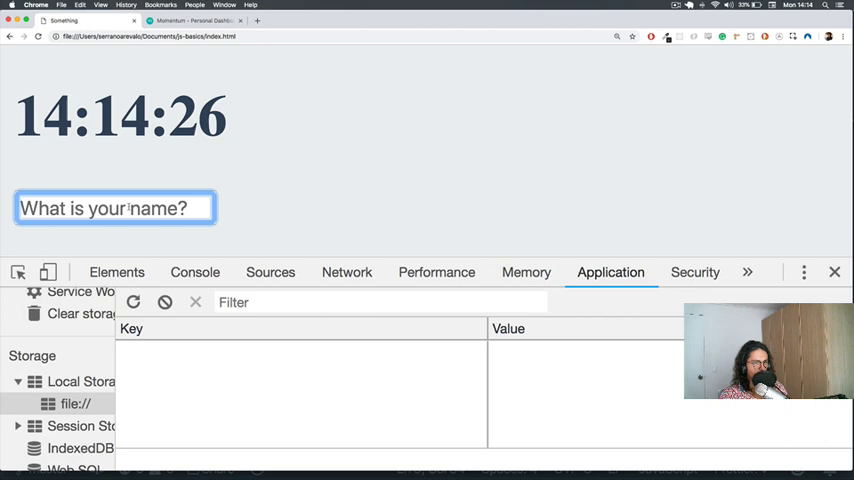
text(Nicolas)
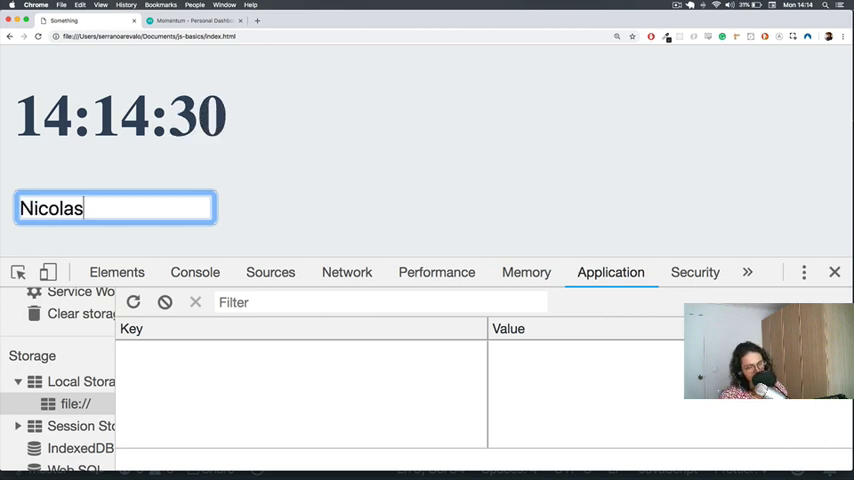
key(cmd+tab)
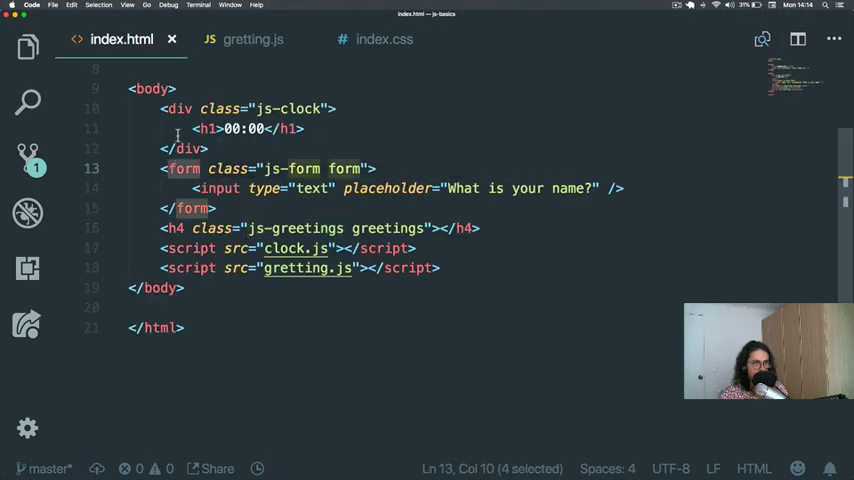
click(252, 40)
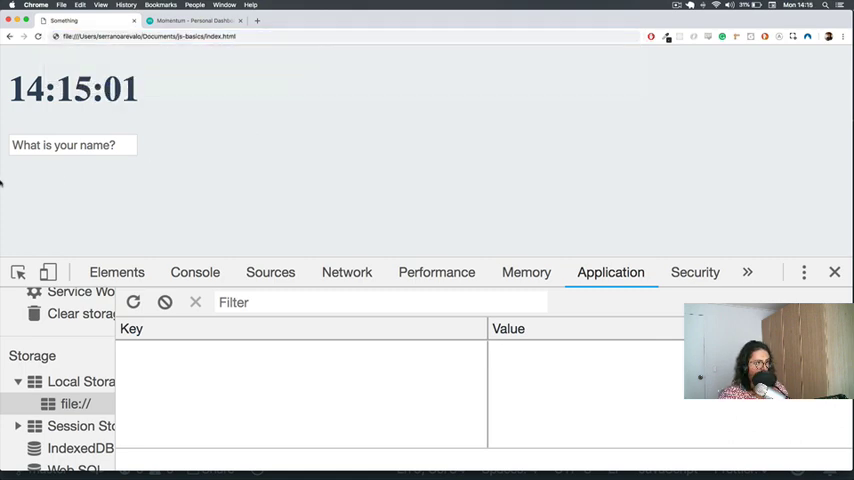
click(72, 144)
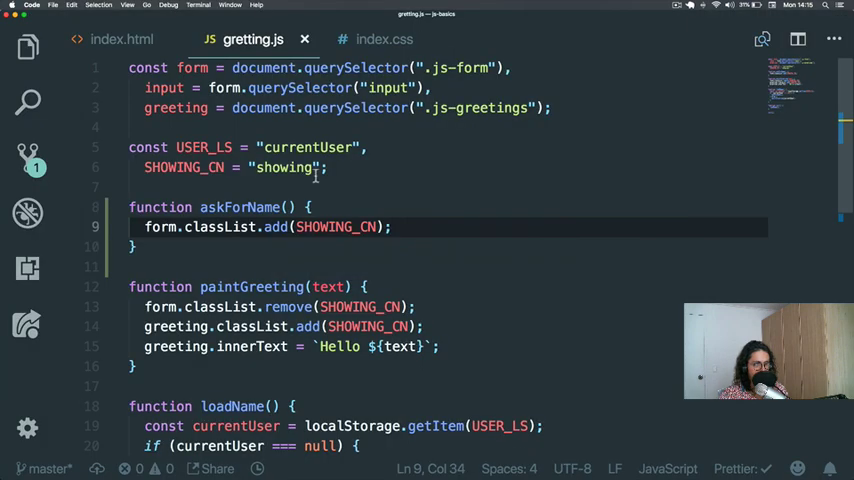
Step: Register form.addEventListener("submit", handleSubmit) inside askForName
text(form.add)
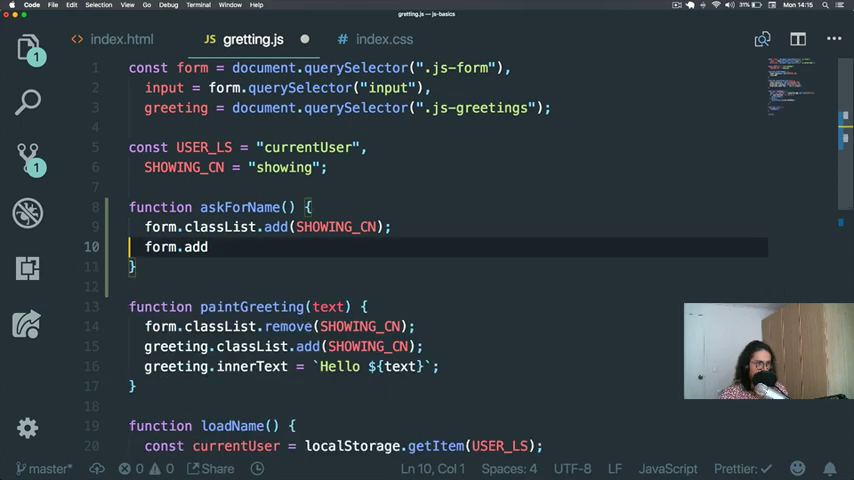
text(EventListener("submit)
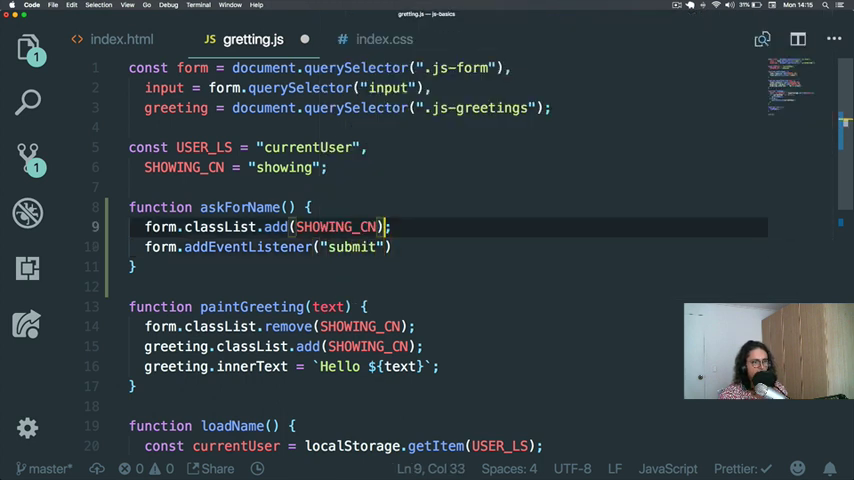
key(Enter)
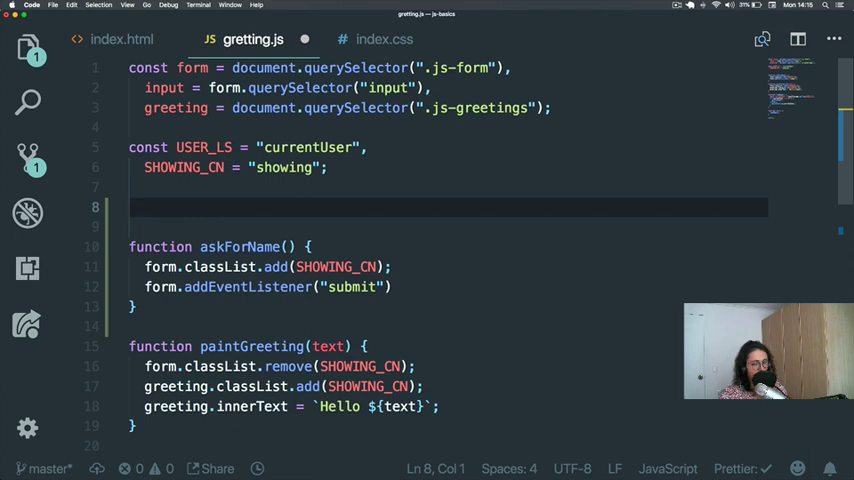
Step: Declare an empty function handleSubmit(event){} above askForName
text(function handleSubmt)
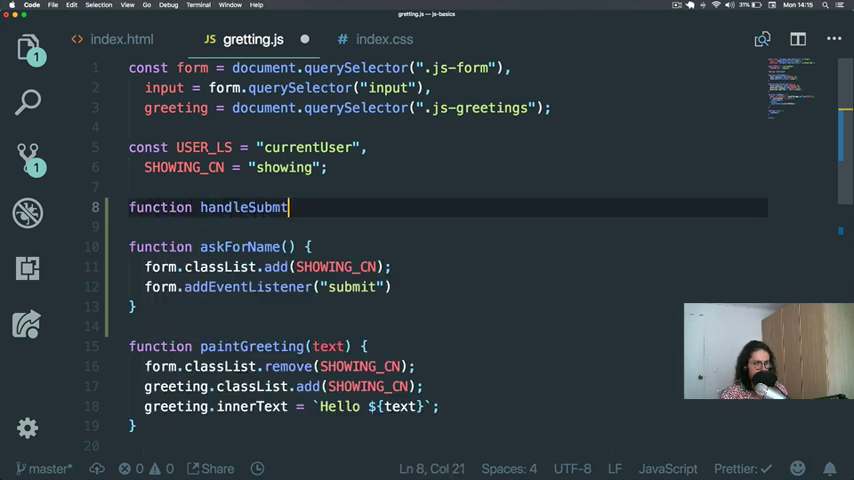
text((e)
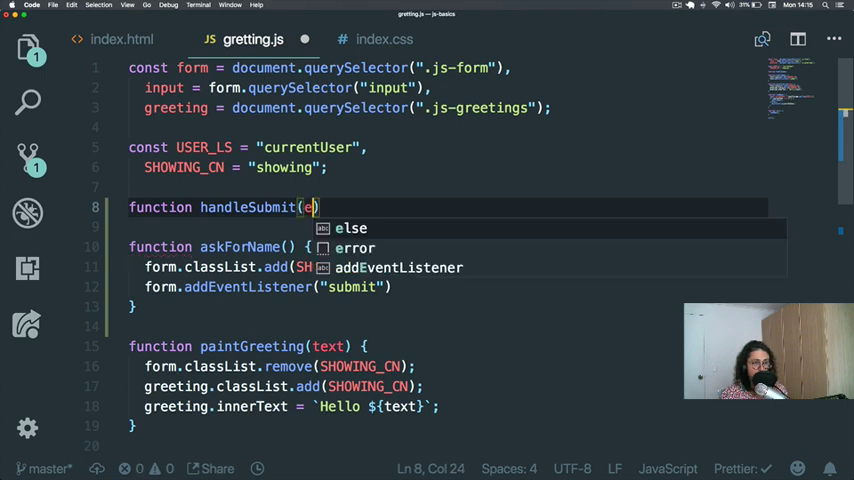
text(vent){)
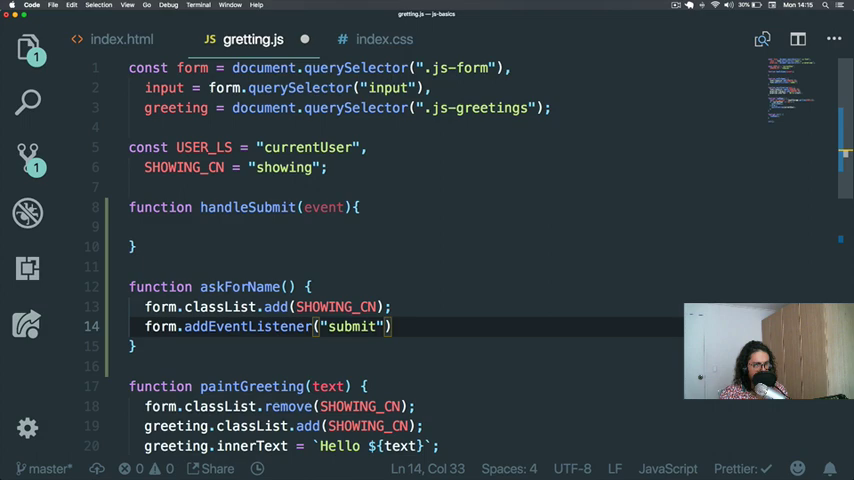
text(handleSubmit)
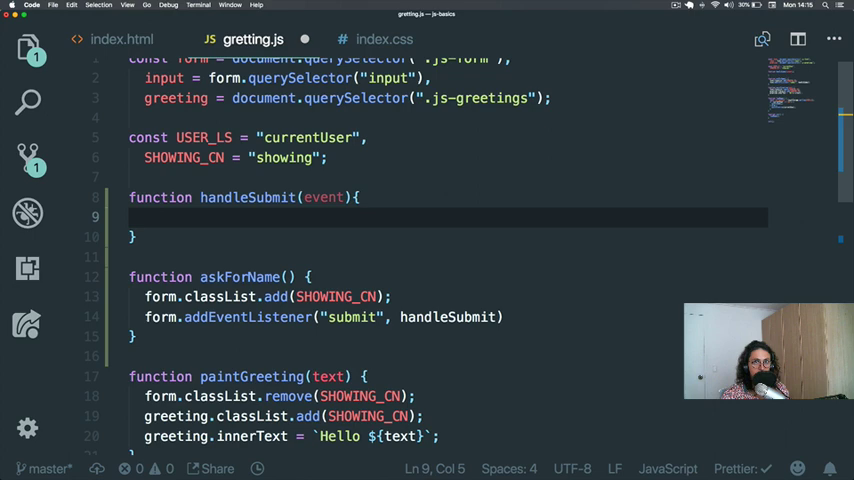
click(120, 40)
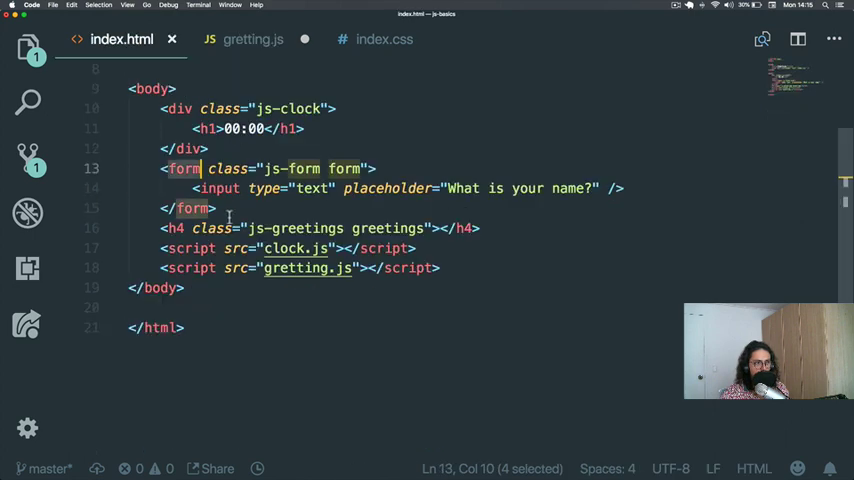
mouse_move(178, 168)
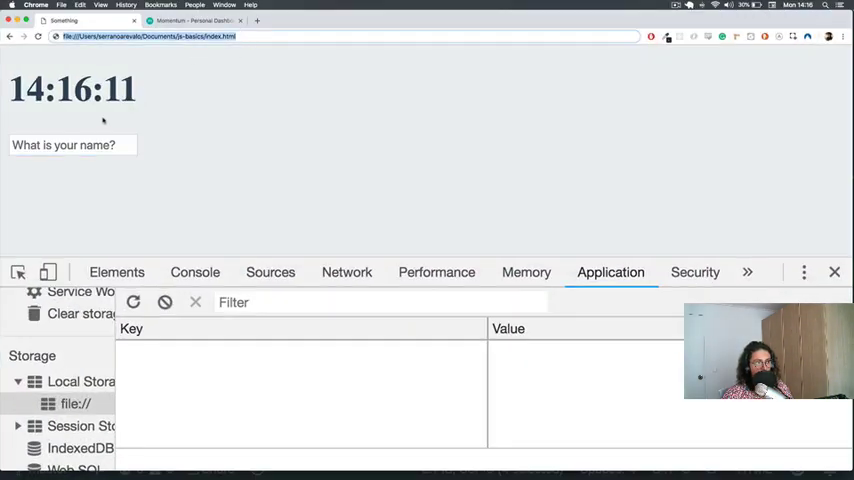
text(.m,m,m,)
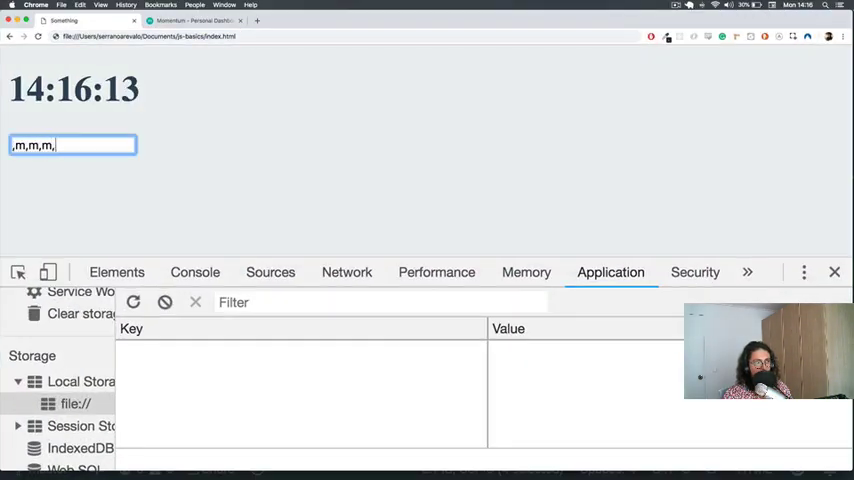
text(,m,m)
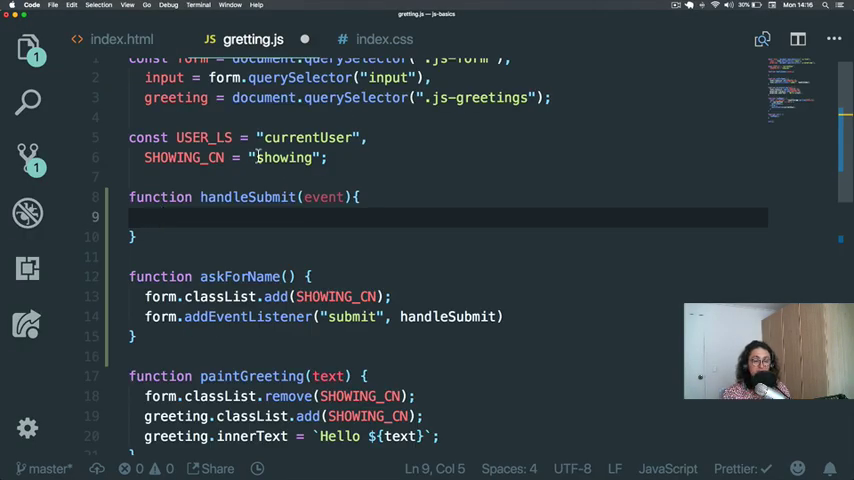
Step: Add event.preventDefault(); as the first line of handleSubmit
text(event.[preventD)
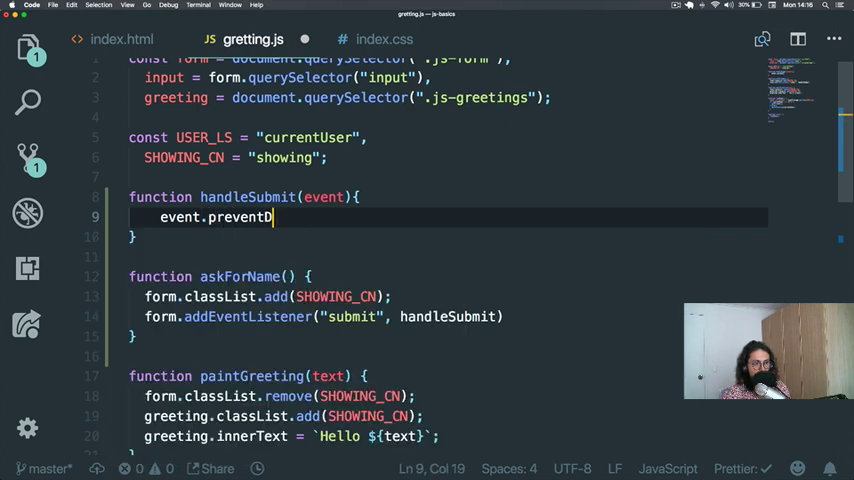
text(efault();)
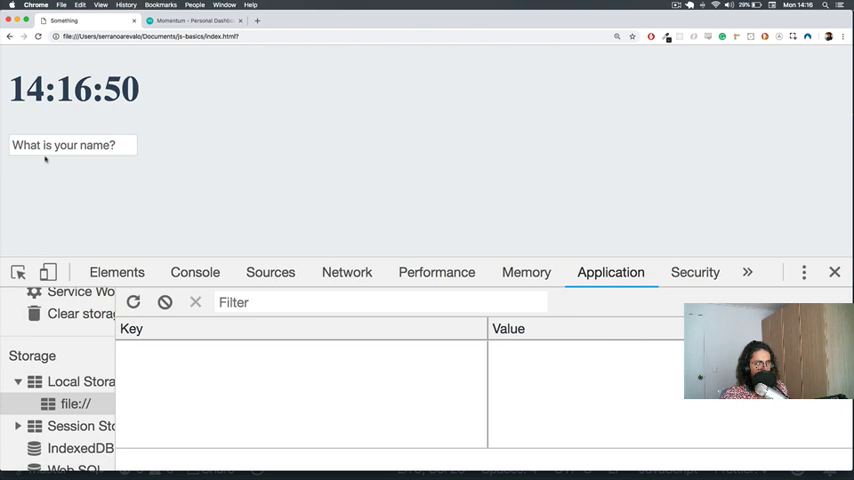
text(asassasaass)
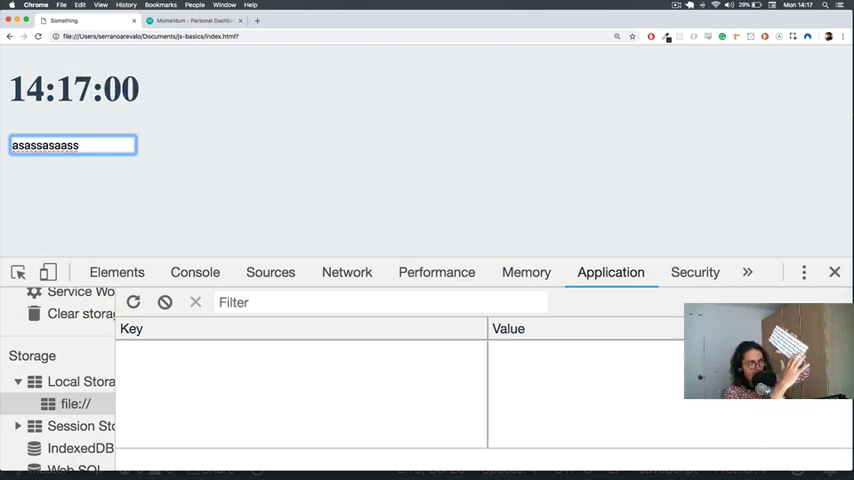
text(])
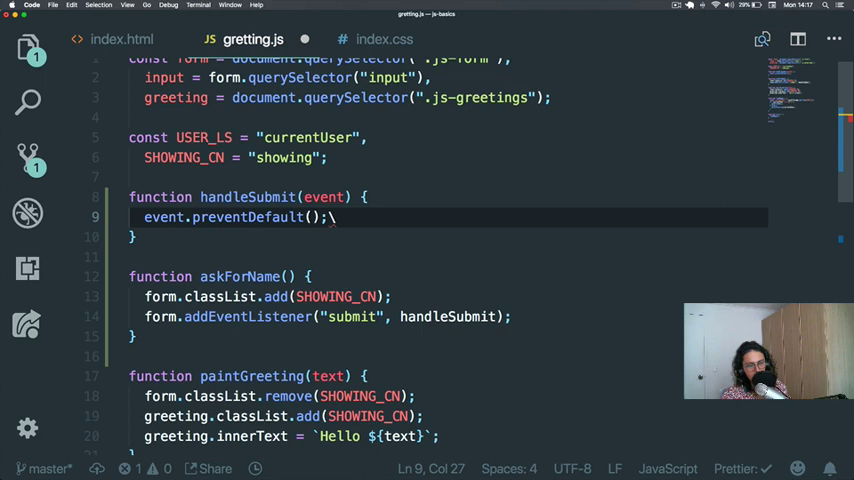
Step: Check the input markup in index.html and discard a mistaken input.placeholder assignment
text(ino)
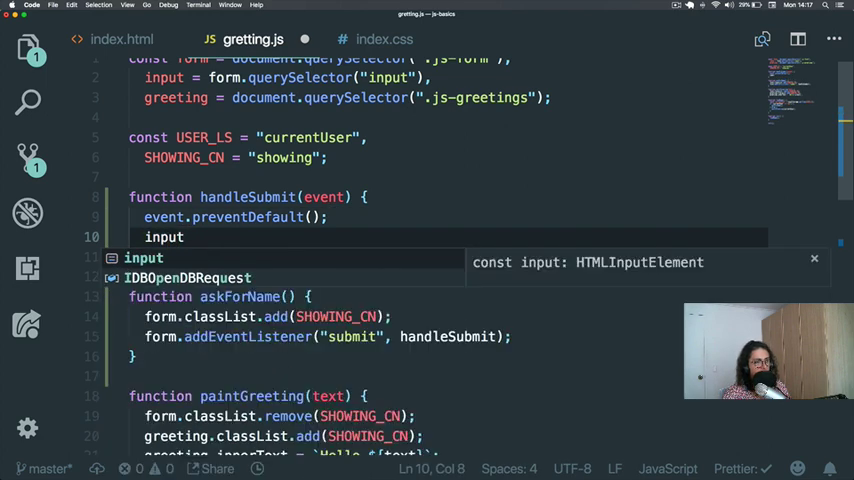
text(.)
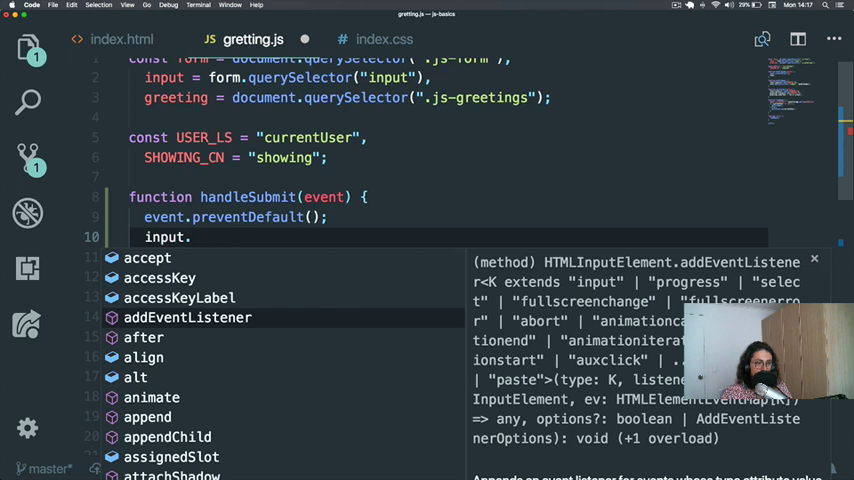
key(Escape)
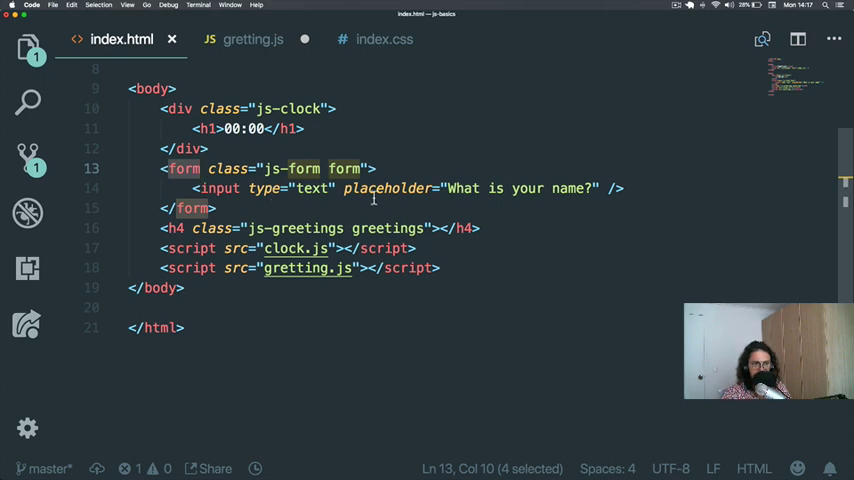
click(252, 40)
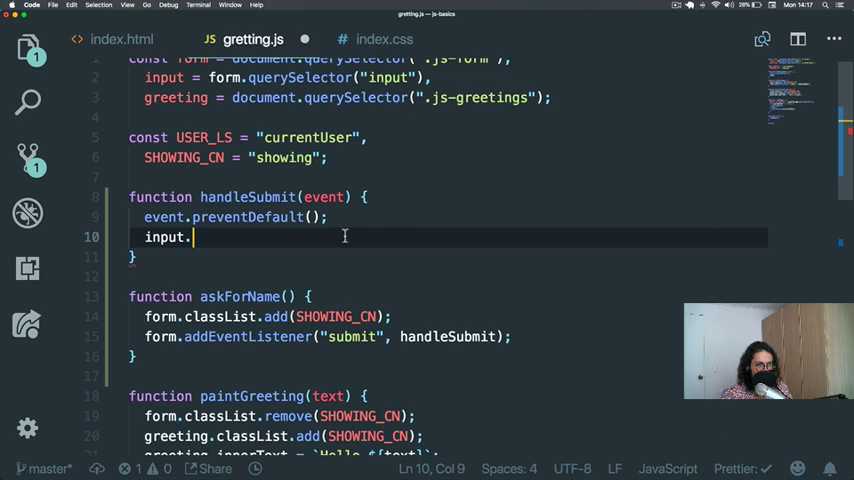
text(o)
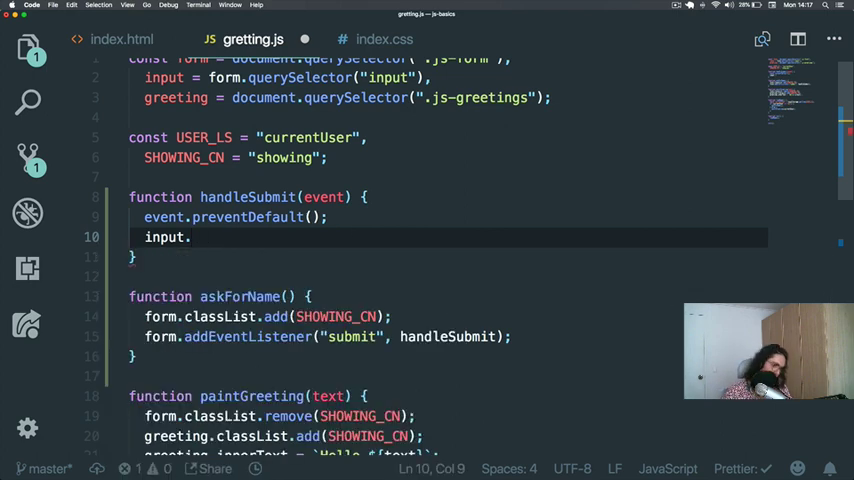
text(placeholder)
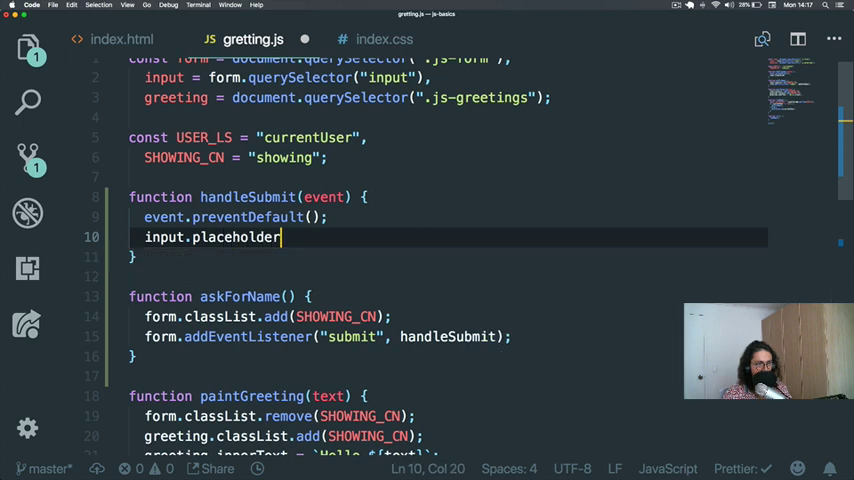
text(= "")
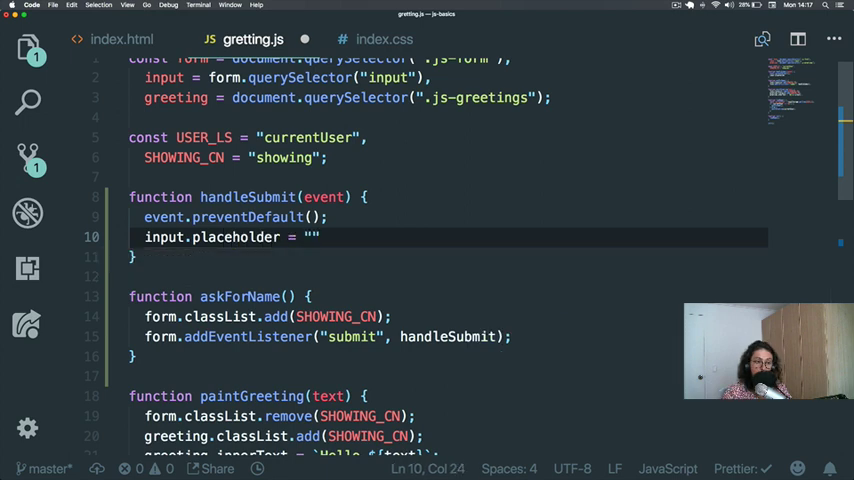
key(Backspace)
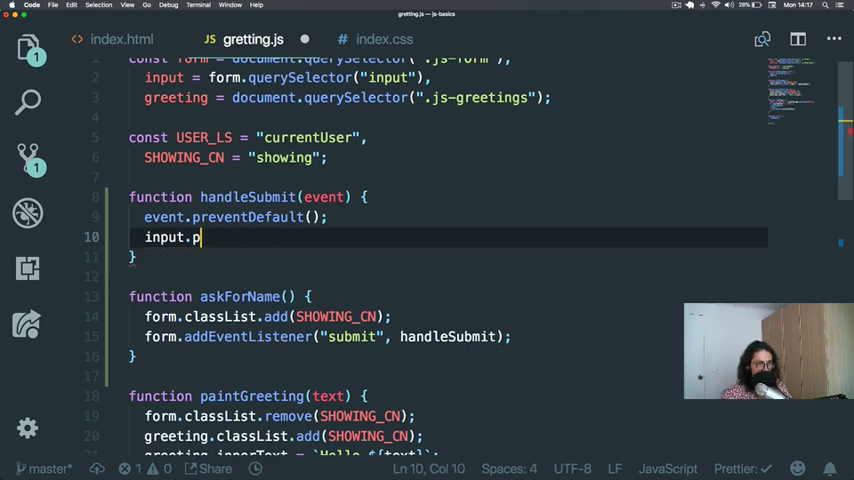
Step: Store the field's text with const currentValue = input.value; in handleSubmit
text(va)
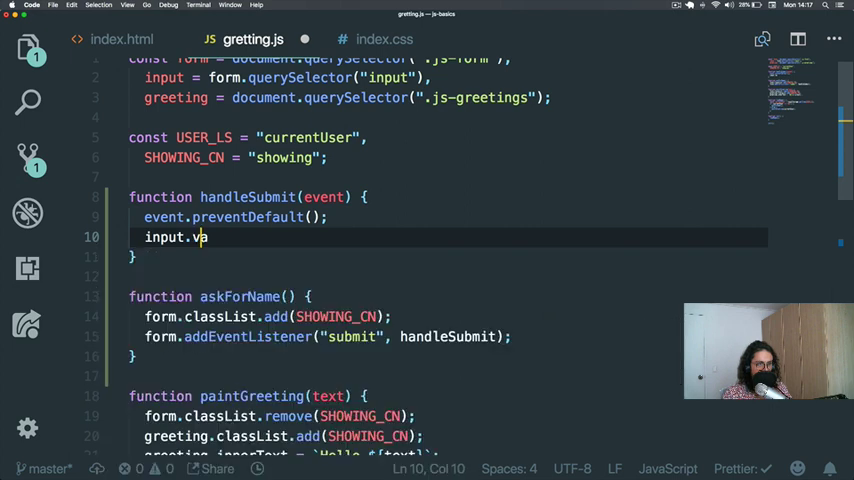
text(l)
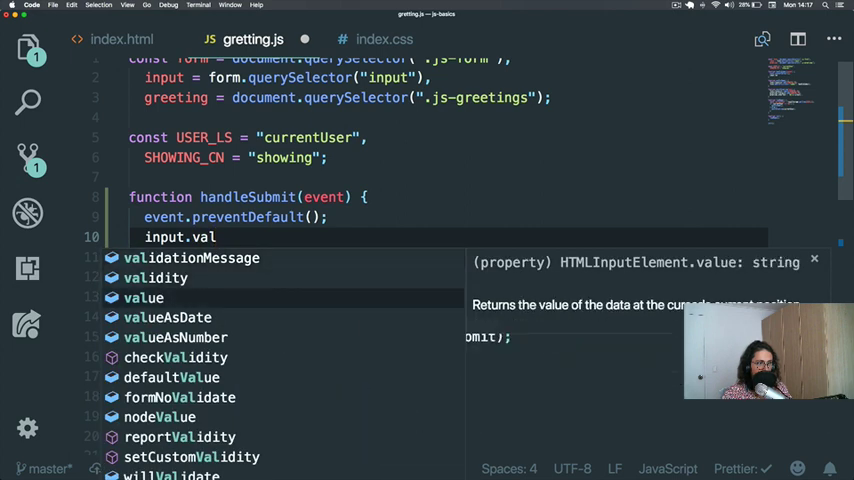
text(c)
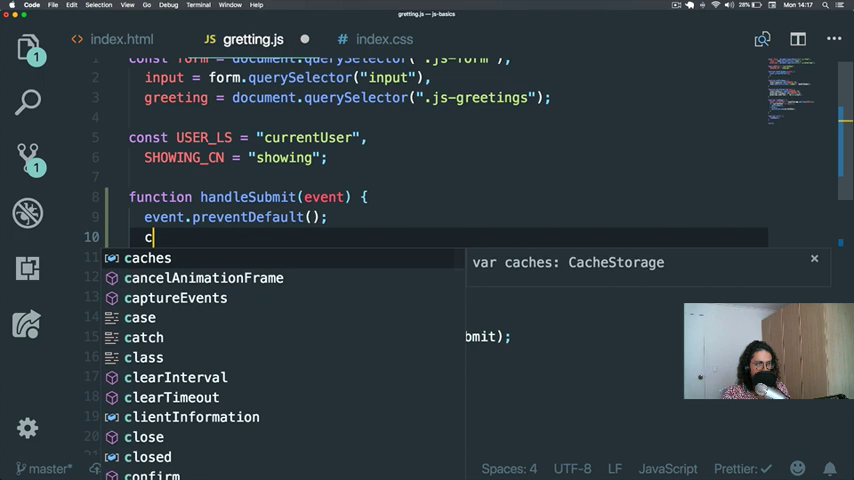
text(onst curr)
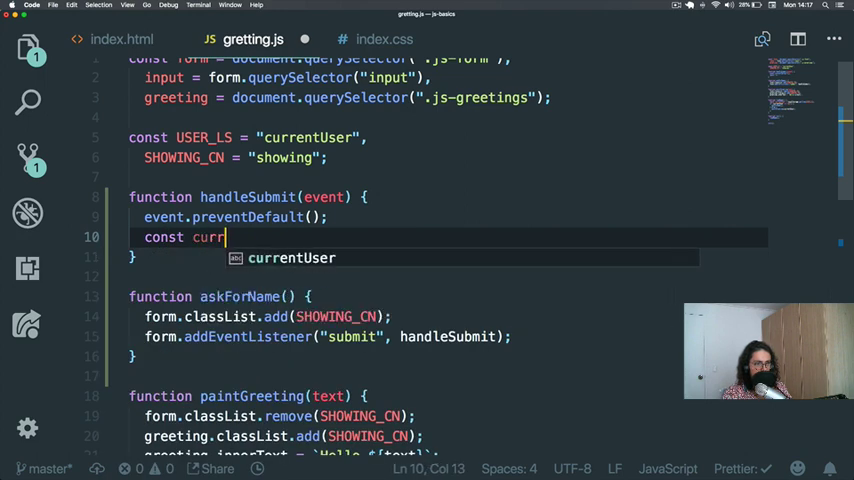
text(entValue =)
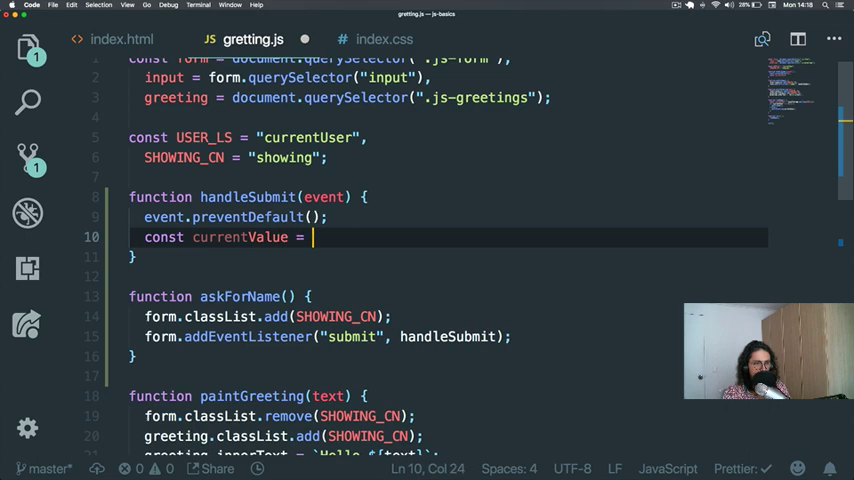
text(input.value;)
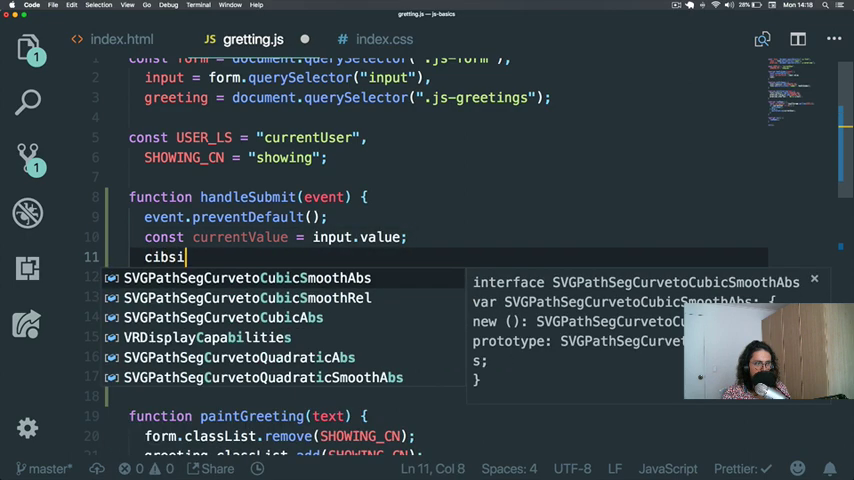
Step: Log currentValue with console.log and watch the Chrome DevTools console
text(console.log())
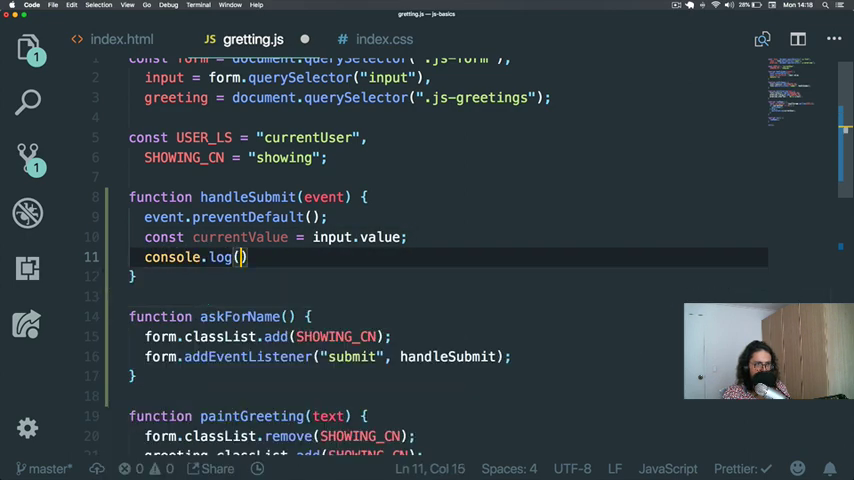
text(currentValue)
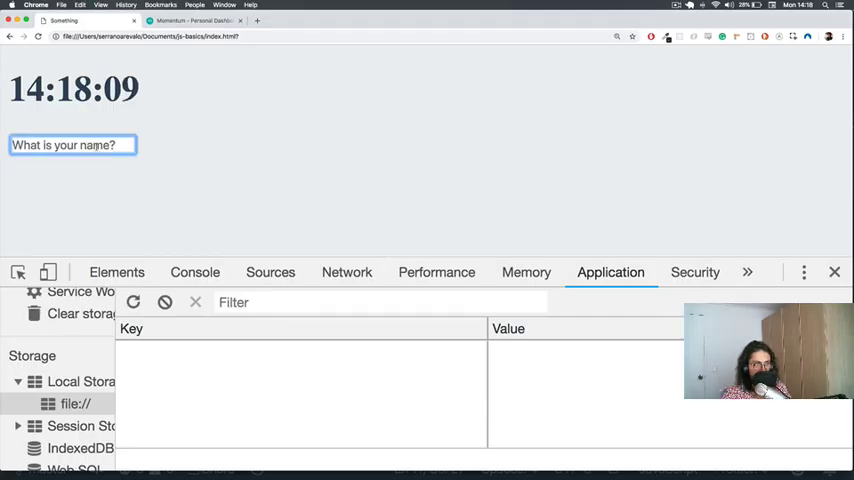
click(196, 272)
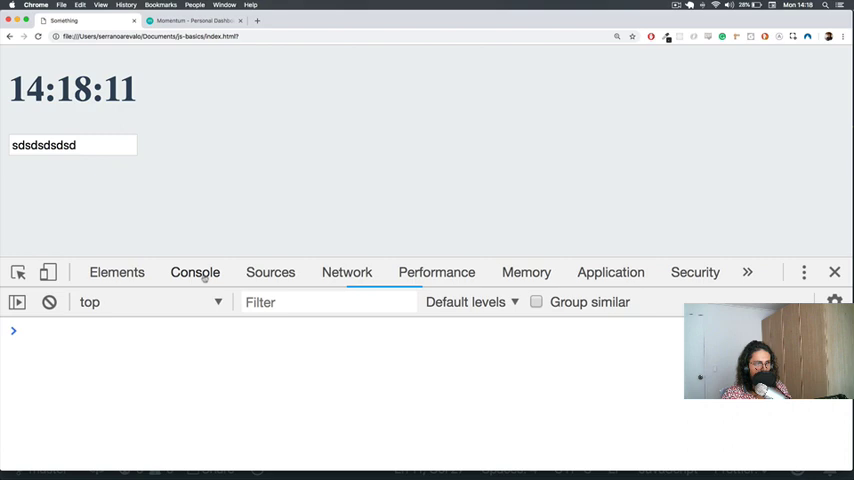
click(72, 144)
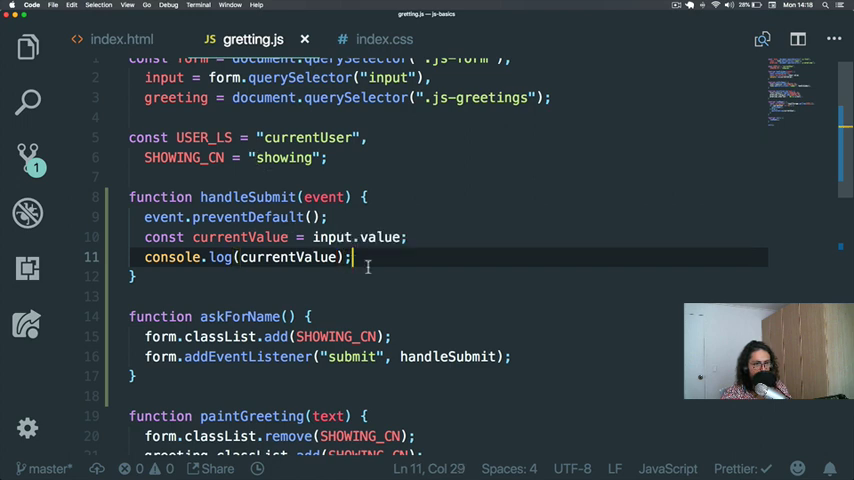
Step: Remove the console.log line and review loadName and init further down
key(Ctrl+Shift+K)
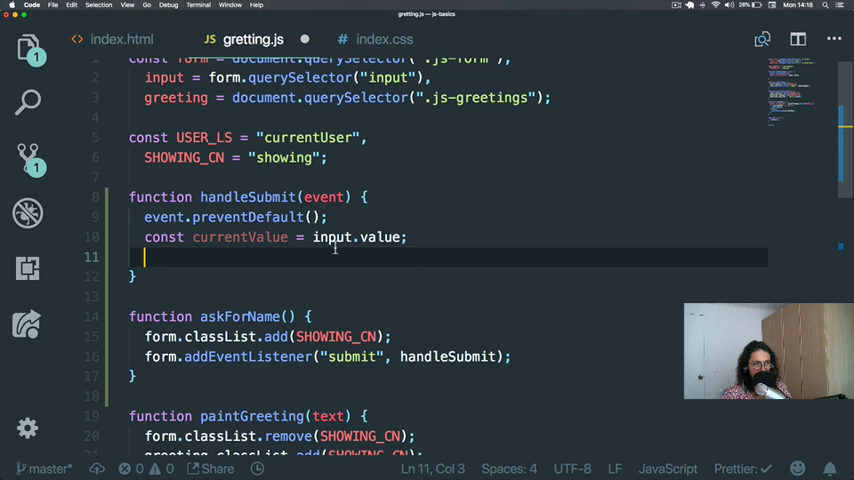
double_click(252, 292)
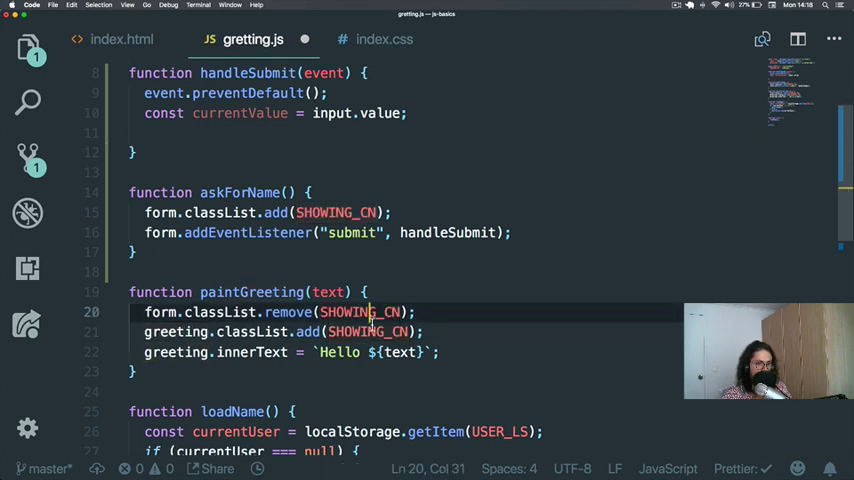
double_click(370, 332)
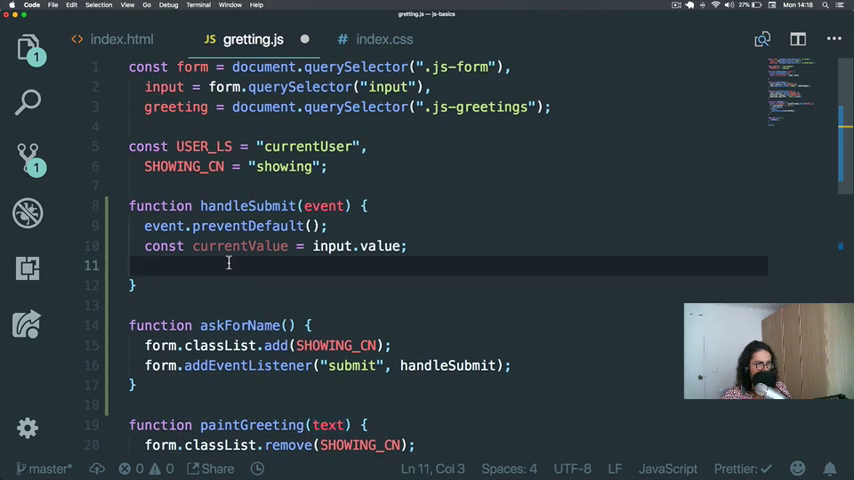
scroll(down, 3)
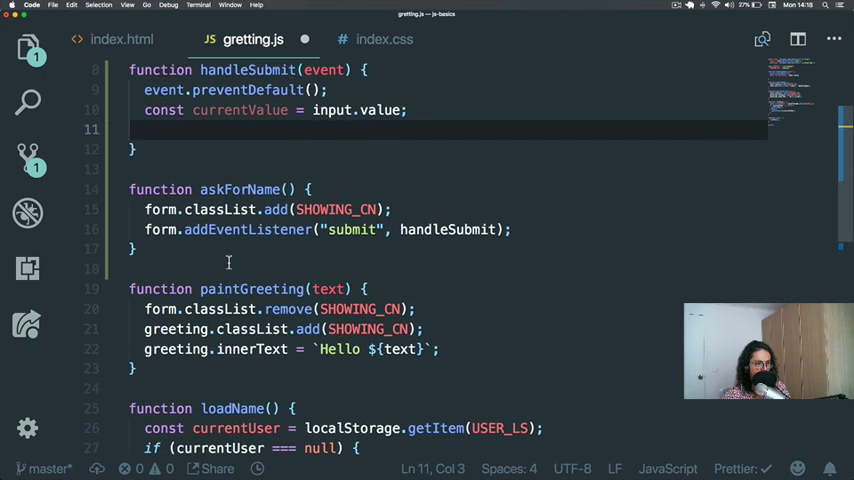
text(-0)
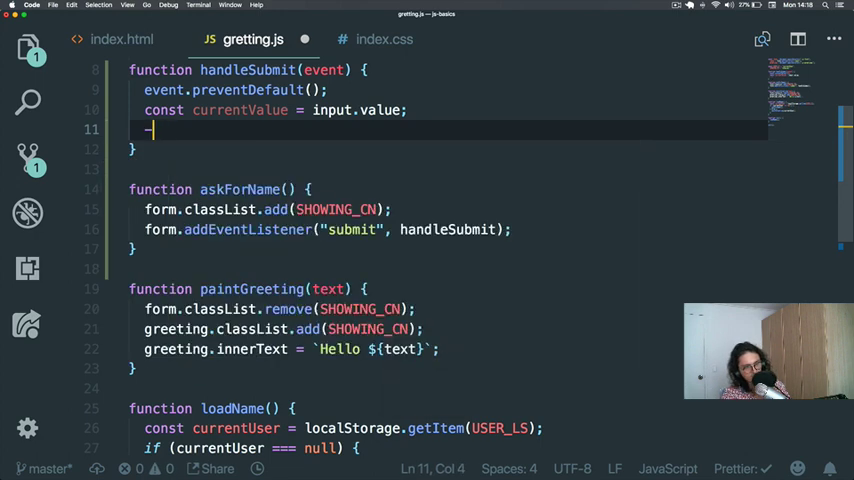
Step: Begin a paintGreeting( call in handleSubmit, correcting a mistyped name
text(pau)
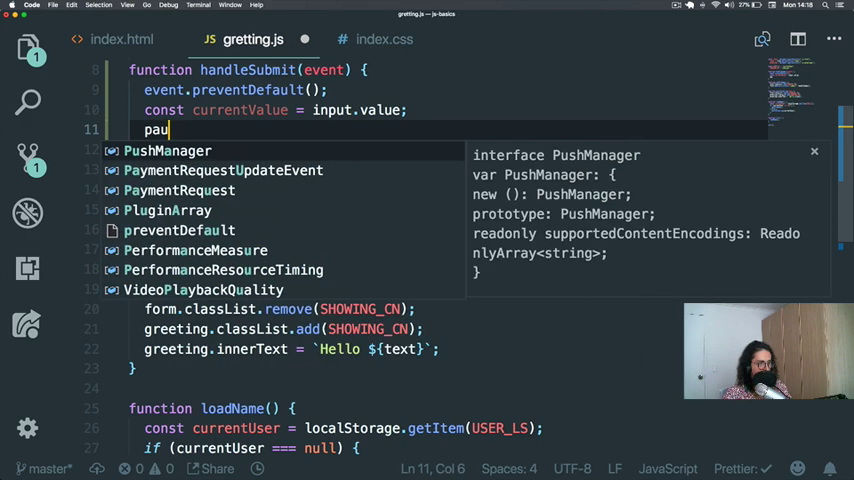
key(Backspace)
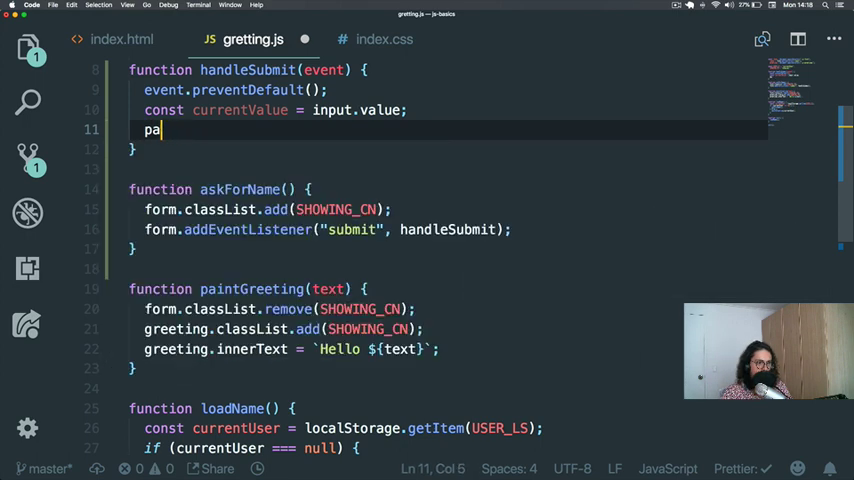
text(intGreeting()
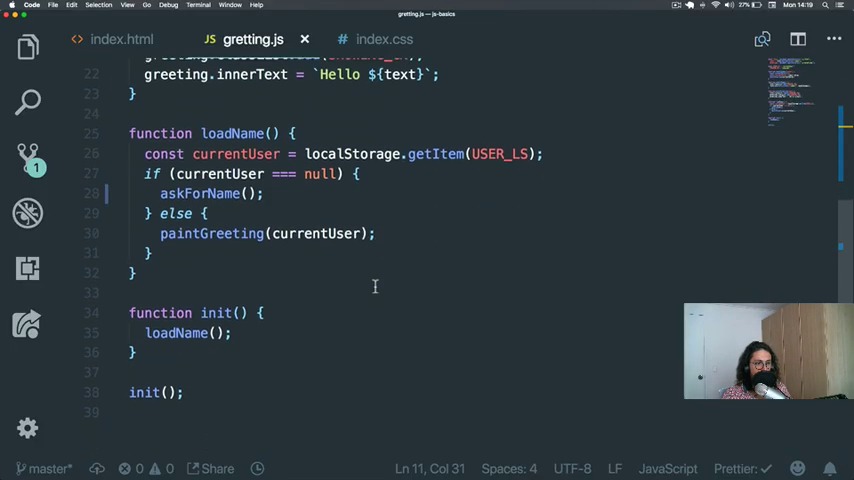
Step: Write saveName(text) calling localStorage.setItem(USER_LS, text) above handleSubmit
click(212, 130)
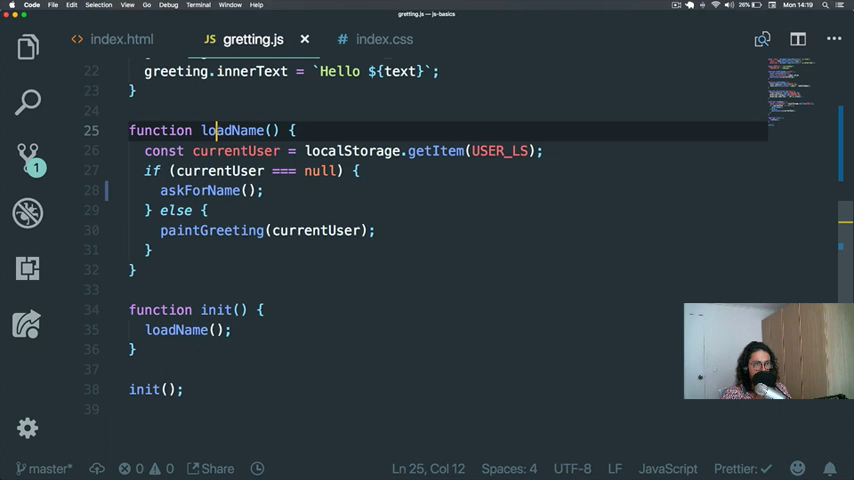
double_click(234, 130)
text(function saveName()
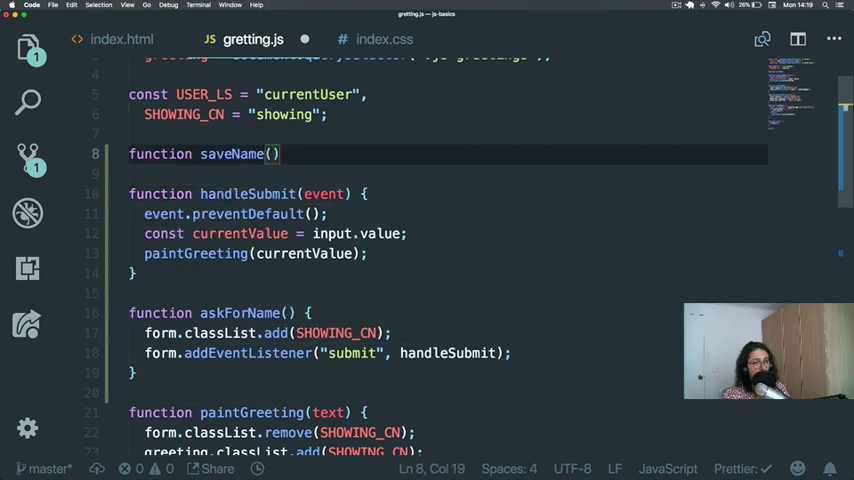
text(ne)
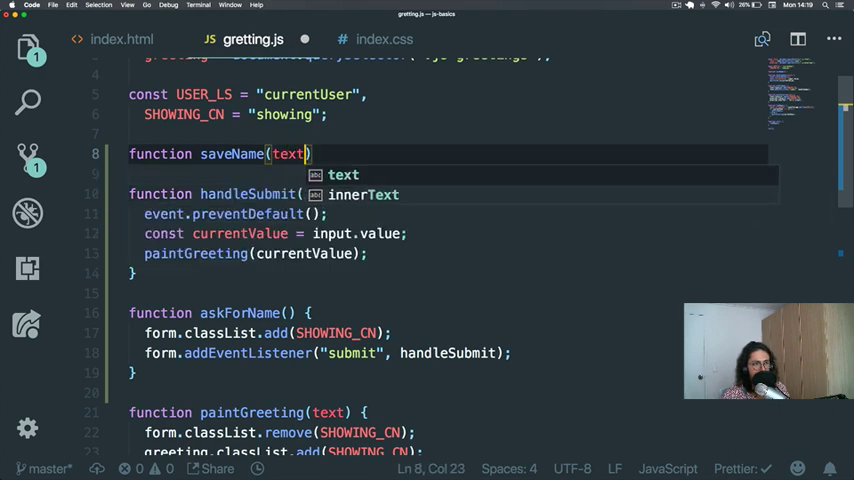
text({)
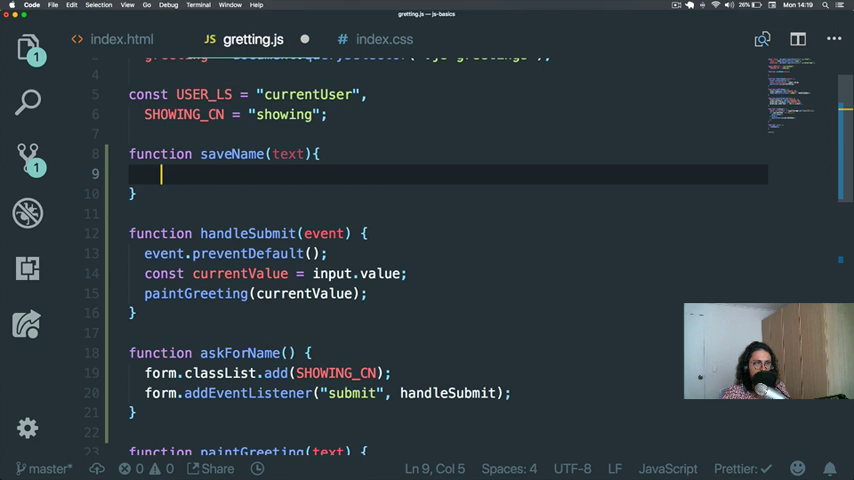
text(l)
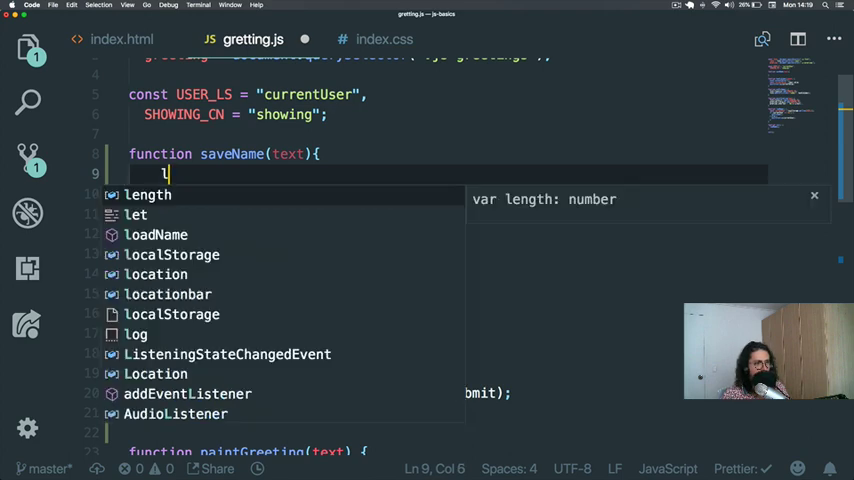
text(localStorage.setItem)
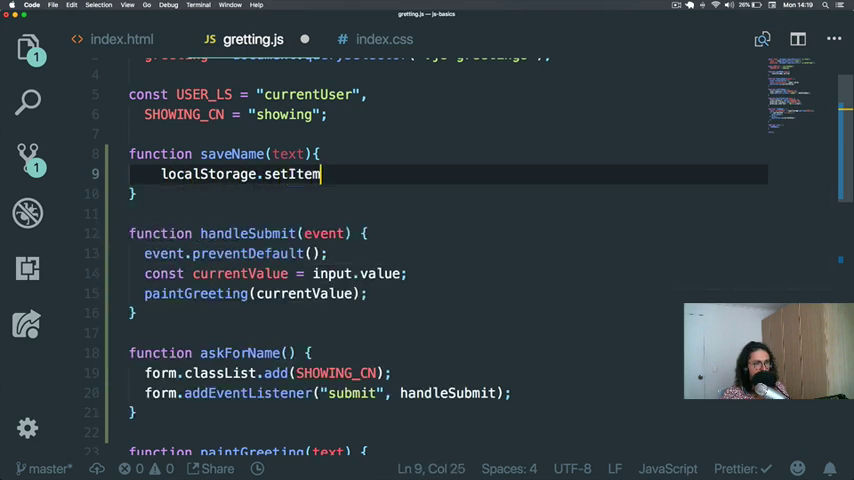
text((USER_LS,)
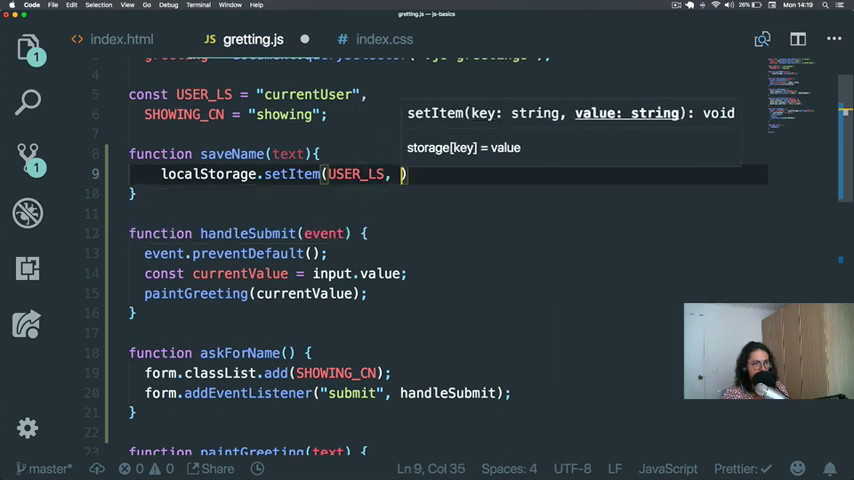
text(text)
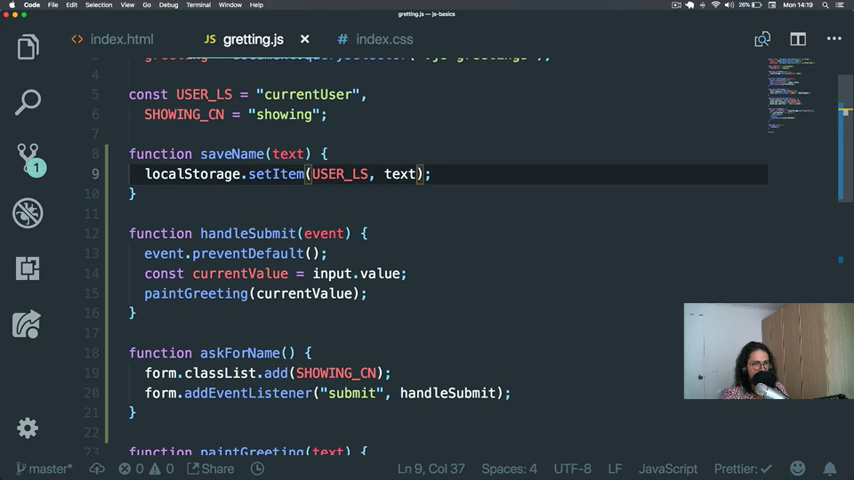
click(384, 40)
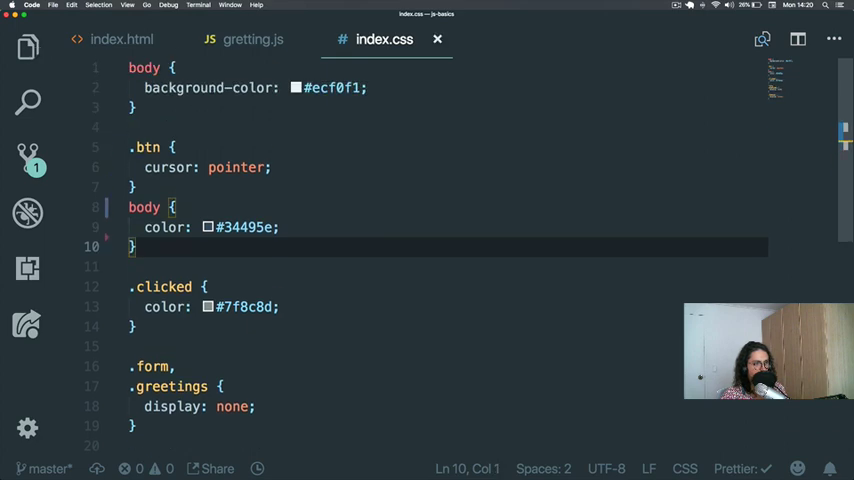
Step: Call saveName(currentValue) in handleSubmit after paintGreeting
click(252, 40)
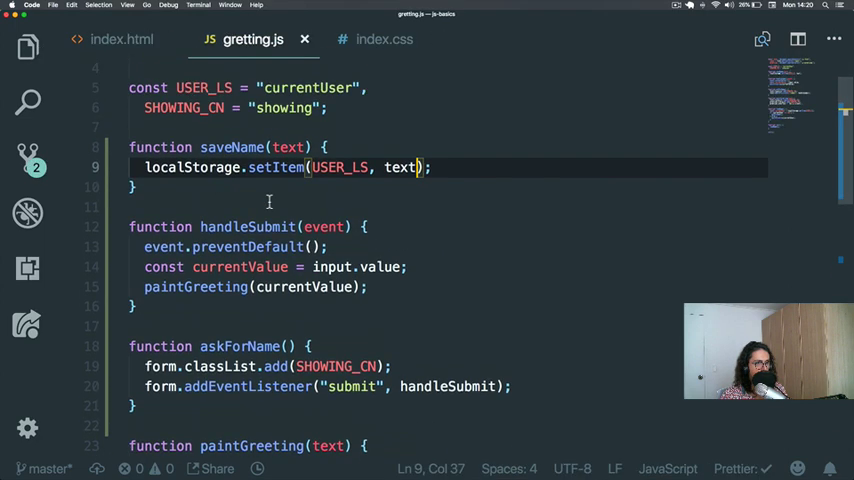
double_click(248, 226)
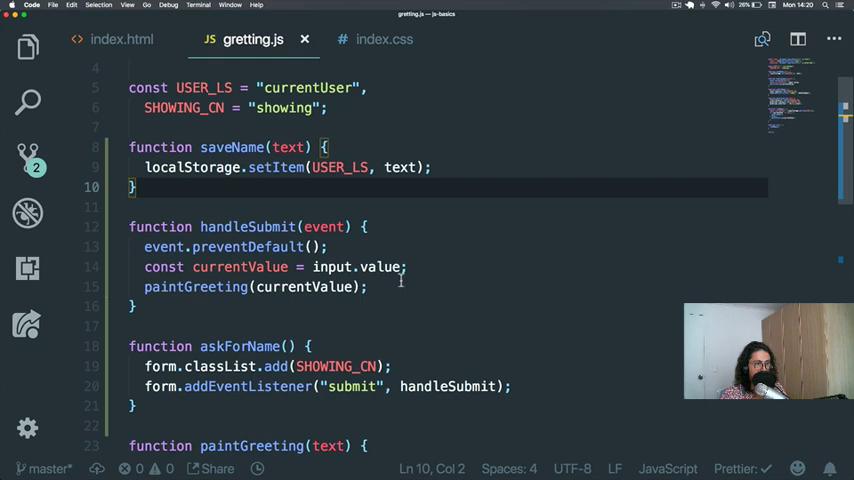
text(sav)
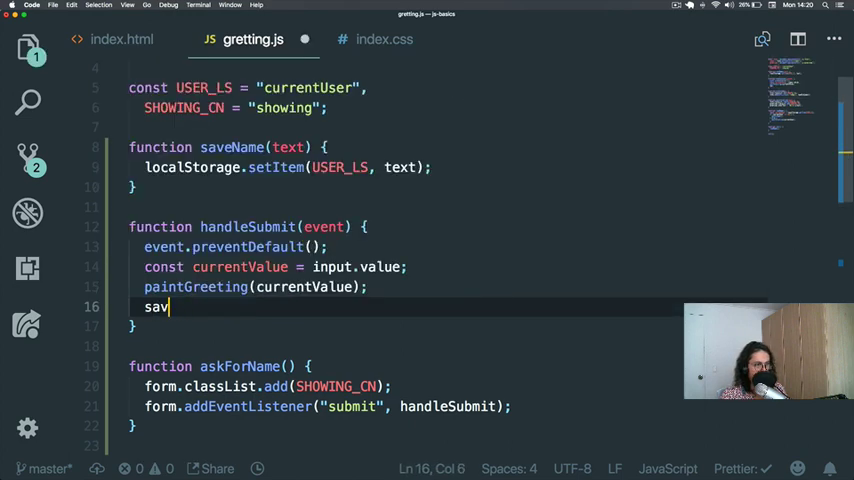
text(eName)
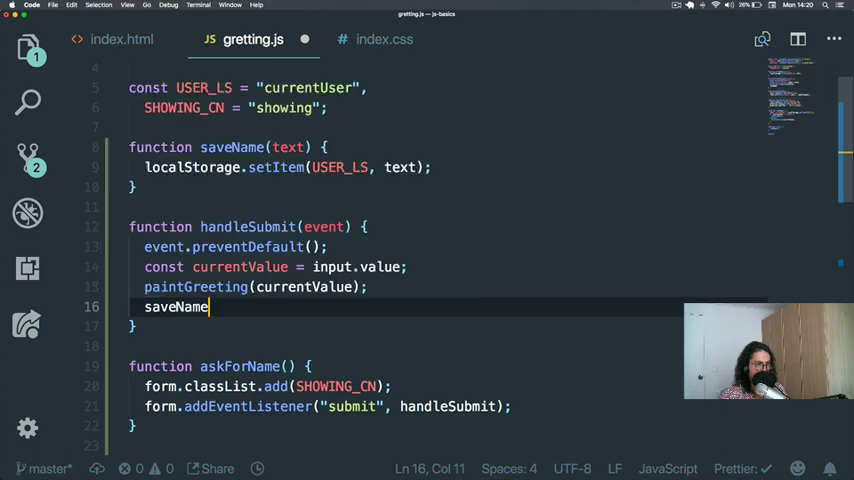
text((c)
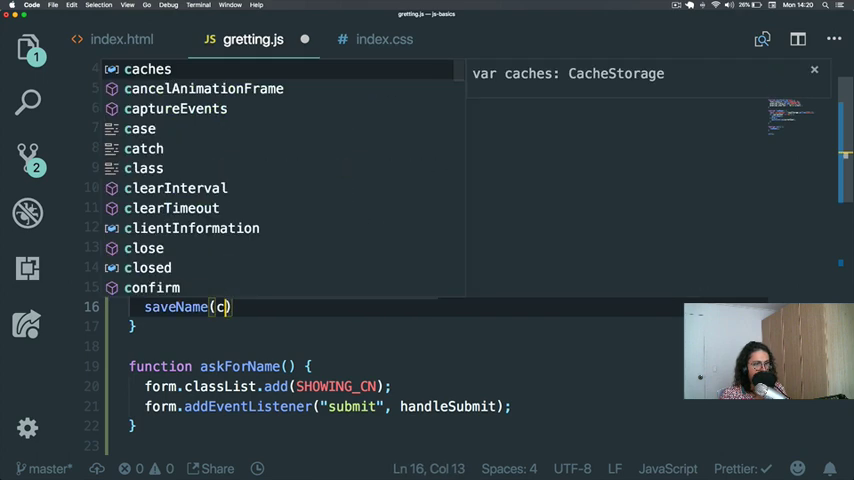
text(urrent)
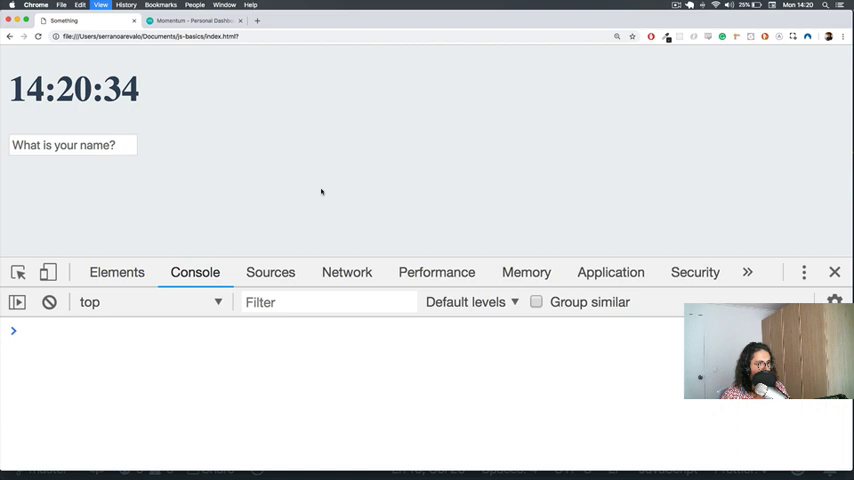
Step: Show the empty Local Storage entries for file:// in DevTools Application
click(610, 272)
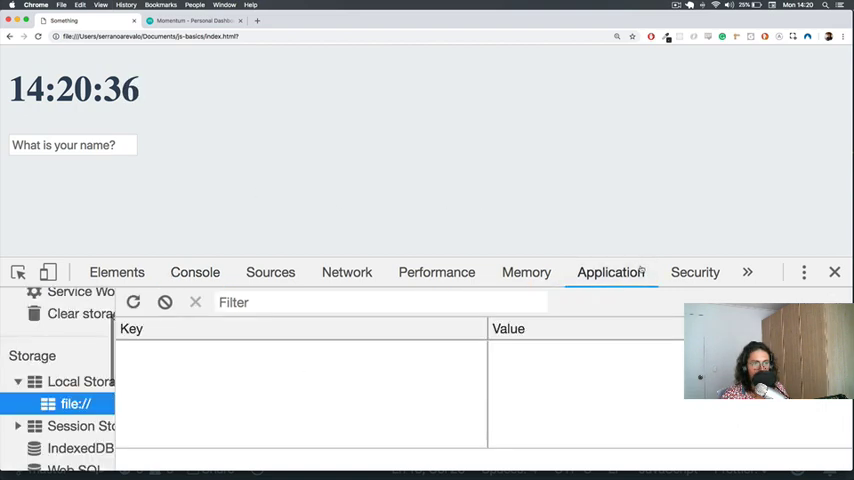
click(80, 380)
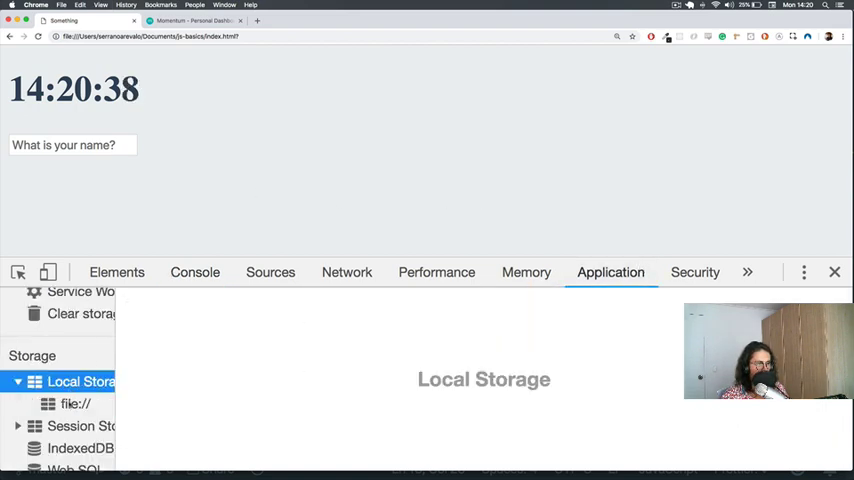
click(76, 404)
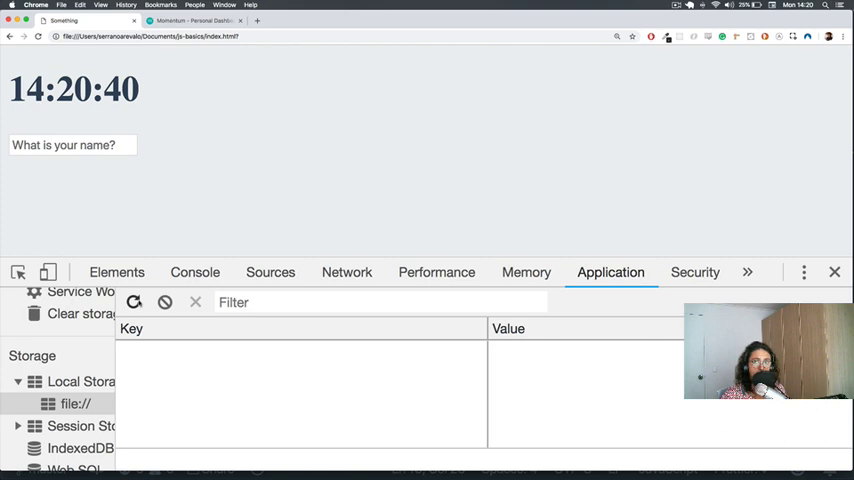
click(676, 6)
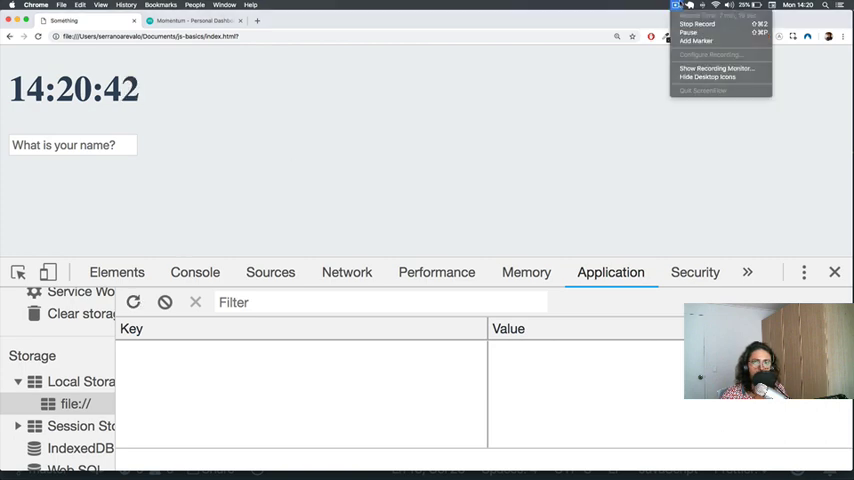
click(326, 224)
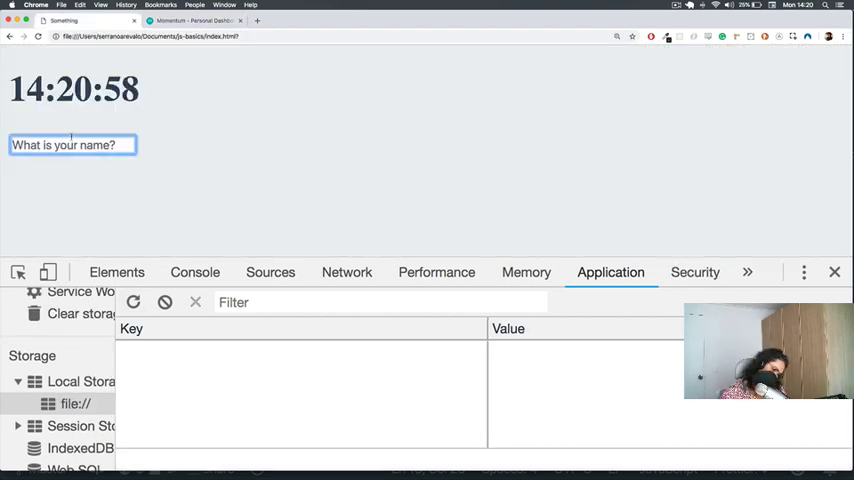
Step: Submit the name Nicolas and confirm currentUser appears in Local Storage
text(Nicolas)
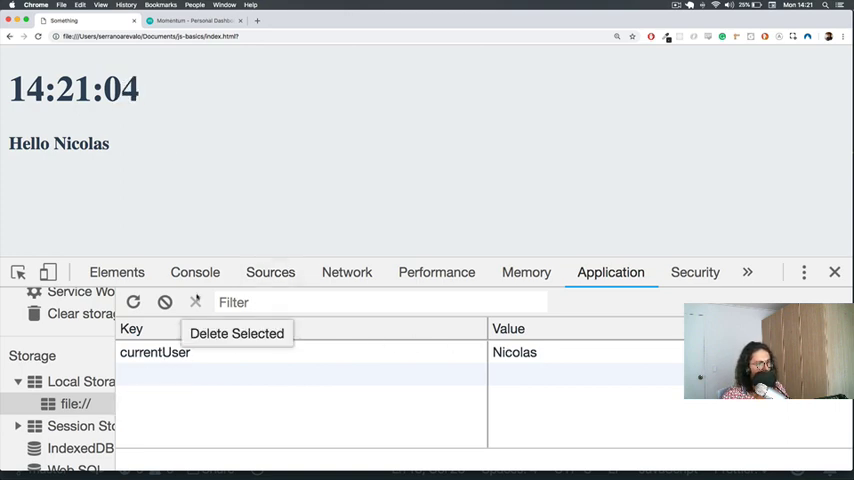
click(196, 272)
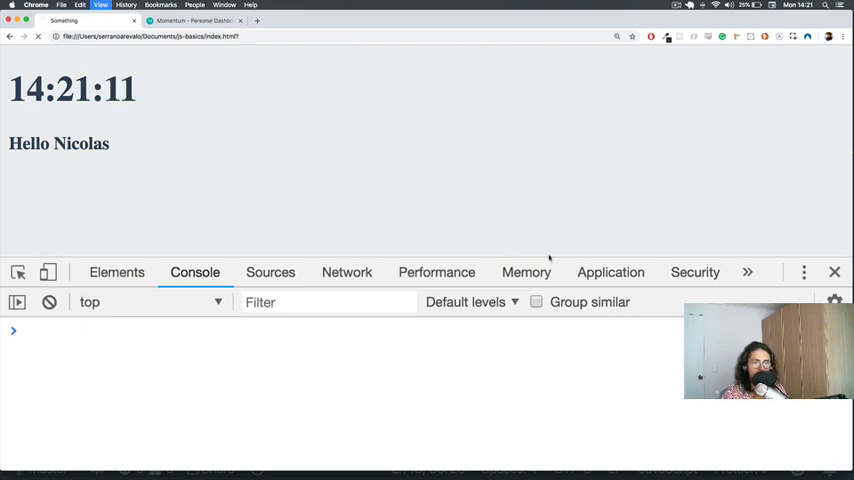
click(612, 272)
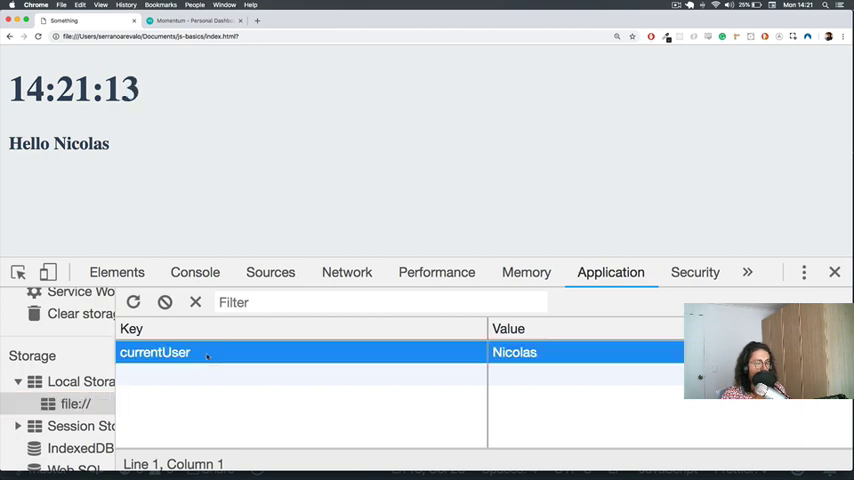
mouse_move(164, 302)
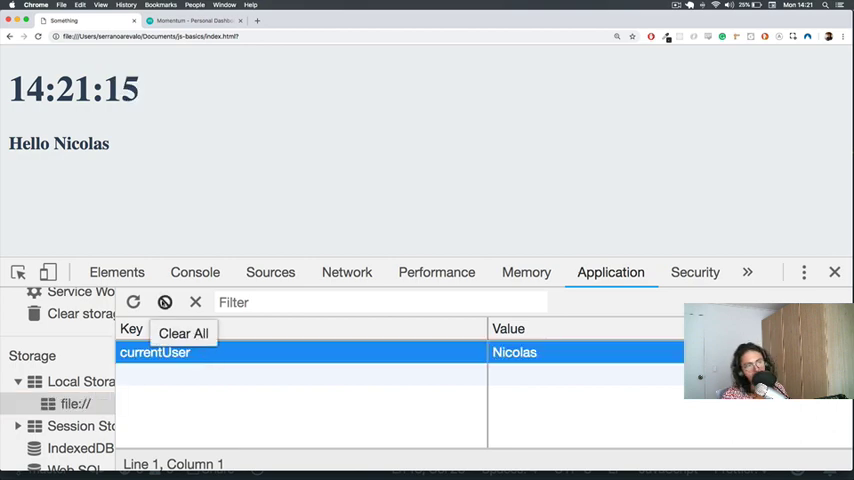
Step: Clear all local storage entries and start retyping a name in the prompt
click(184, 332)
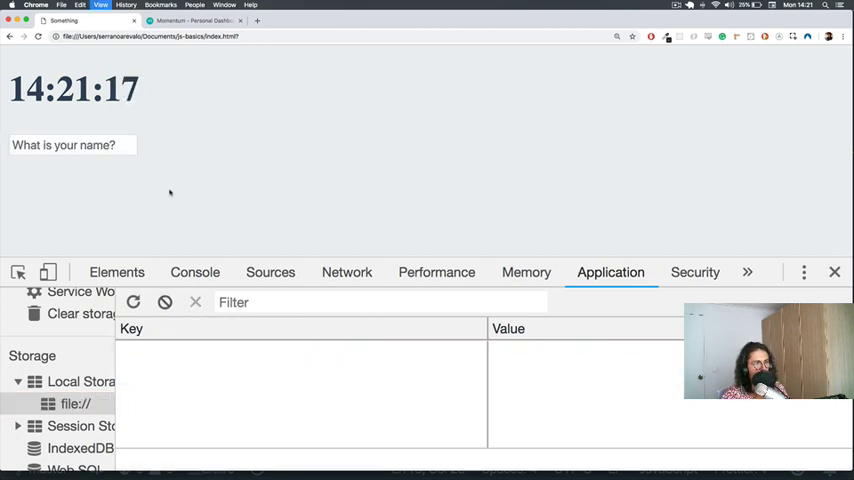
text(N)
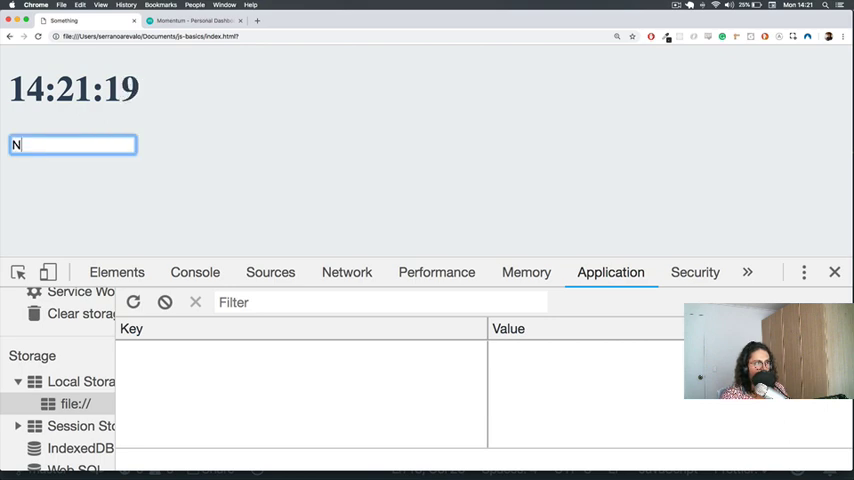